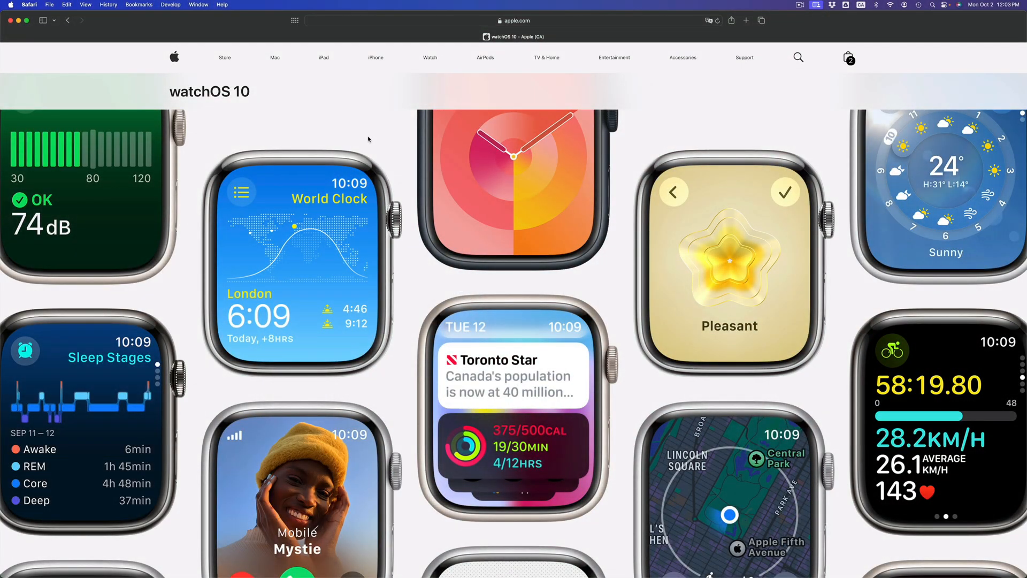
pyautogui.scroll(-3)
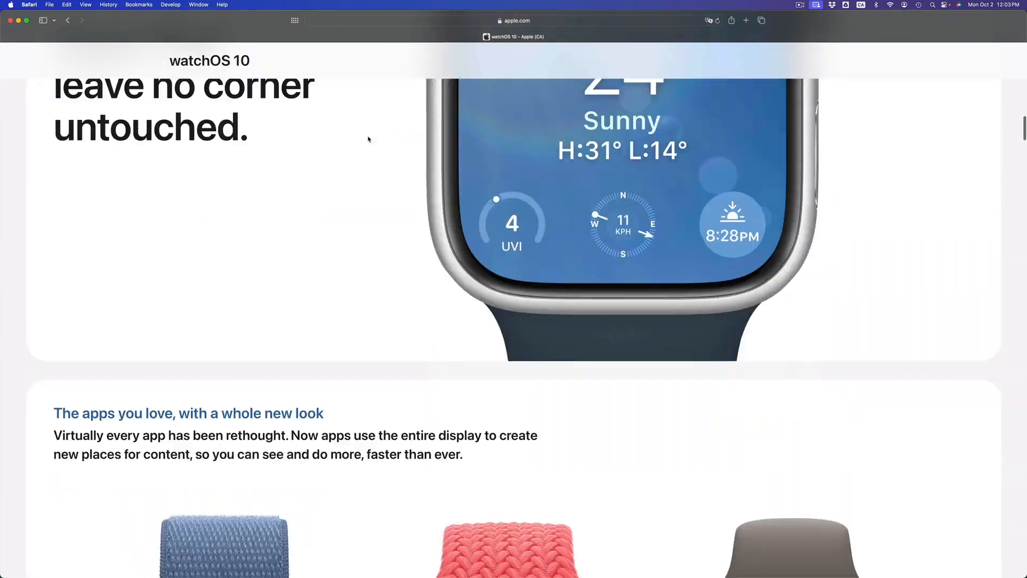
pyautogui.scroll(-3)
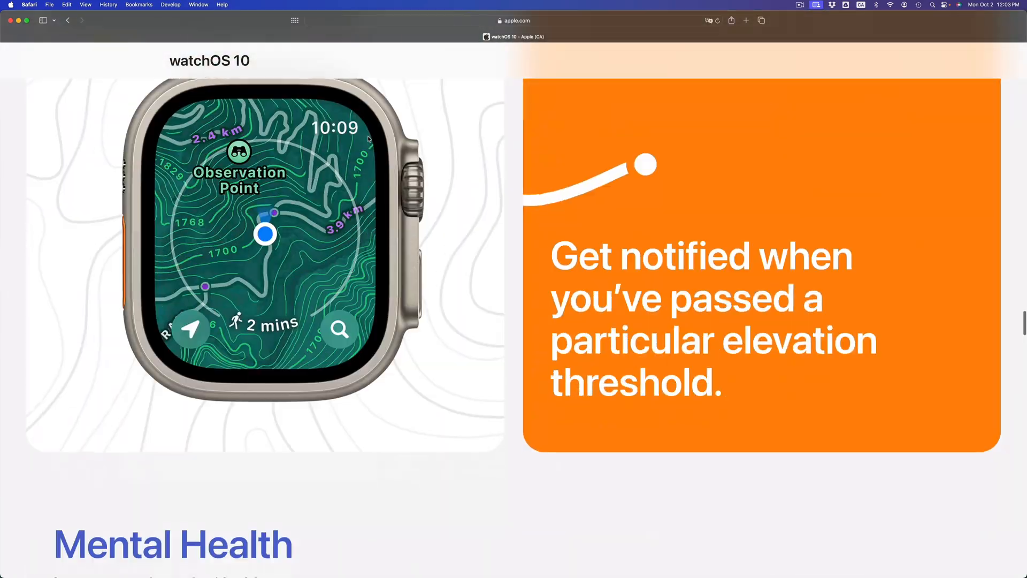
pyautogui.scroll(-3)
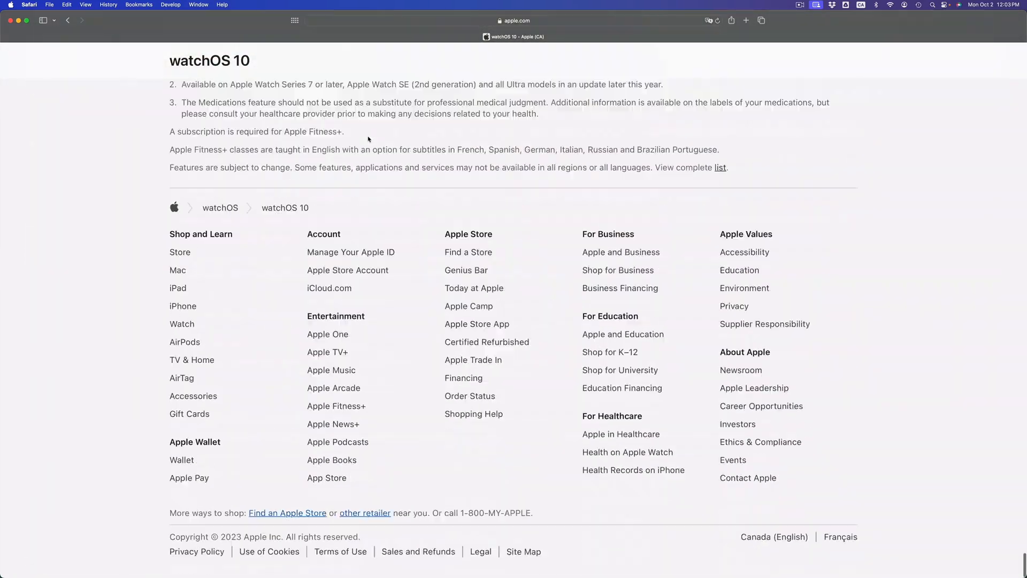